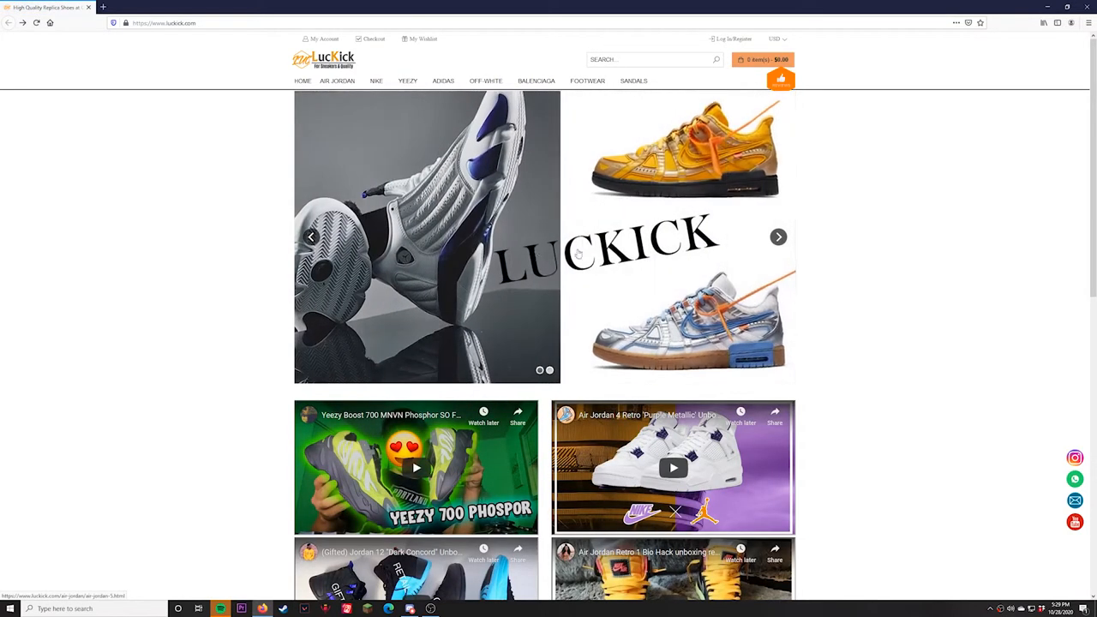
Step: Go to the customer login page from the Log In/Register link on the home page
click(731, 38)
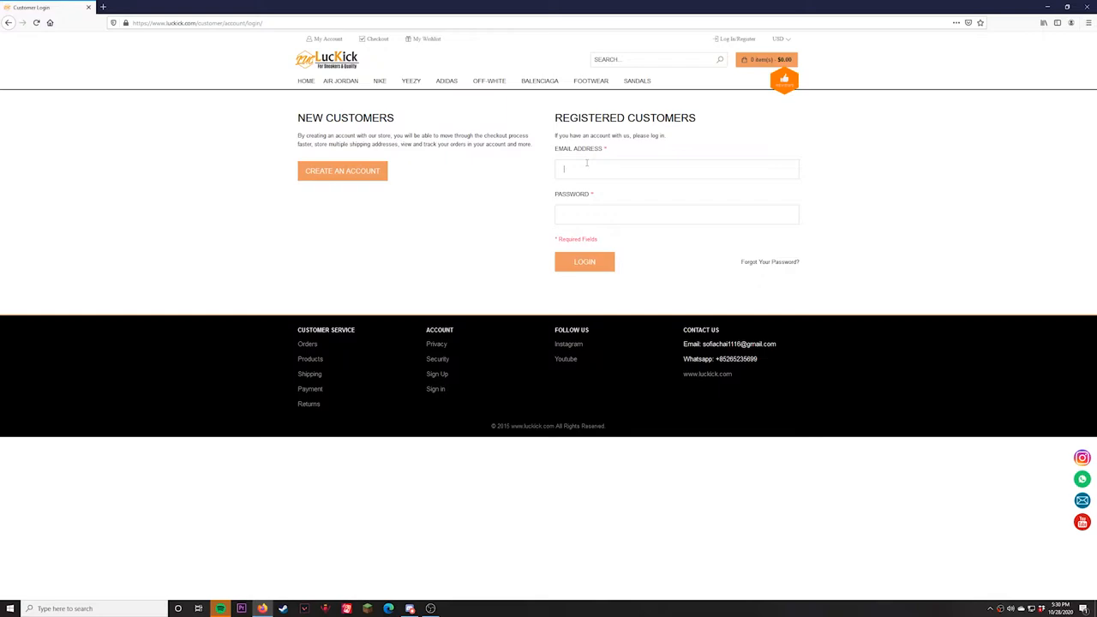
Step: Register a new customer account with name, email, password and captcha, ending signed in
click(343, 171)
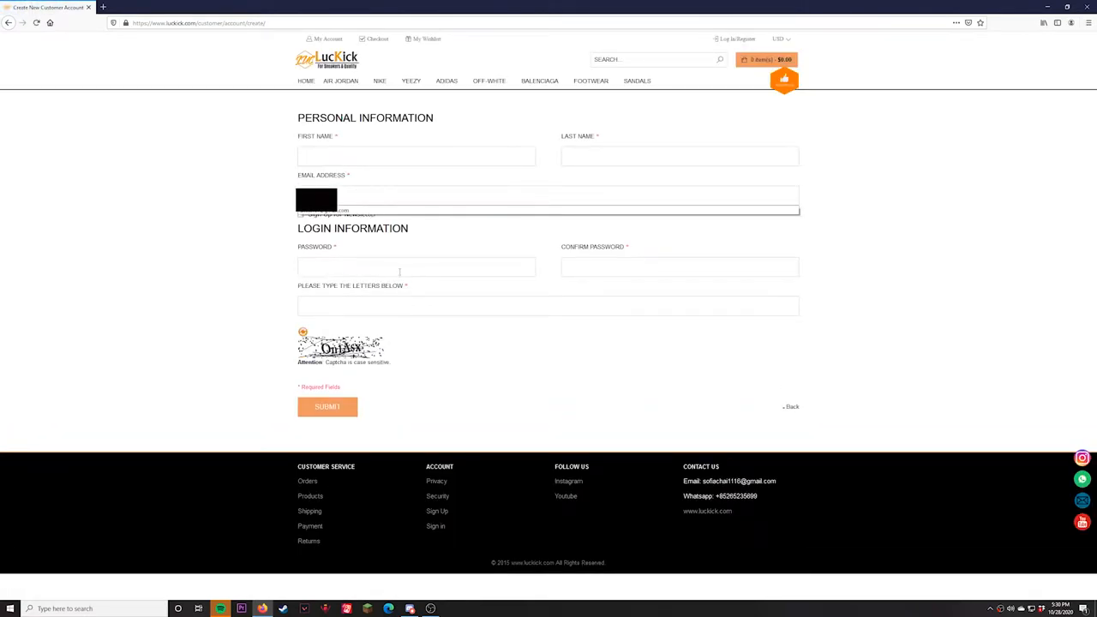
click(548, 305)
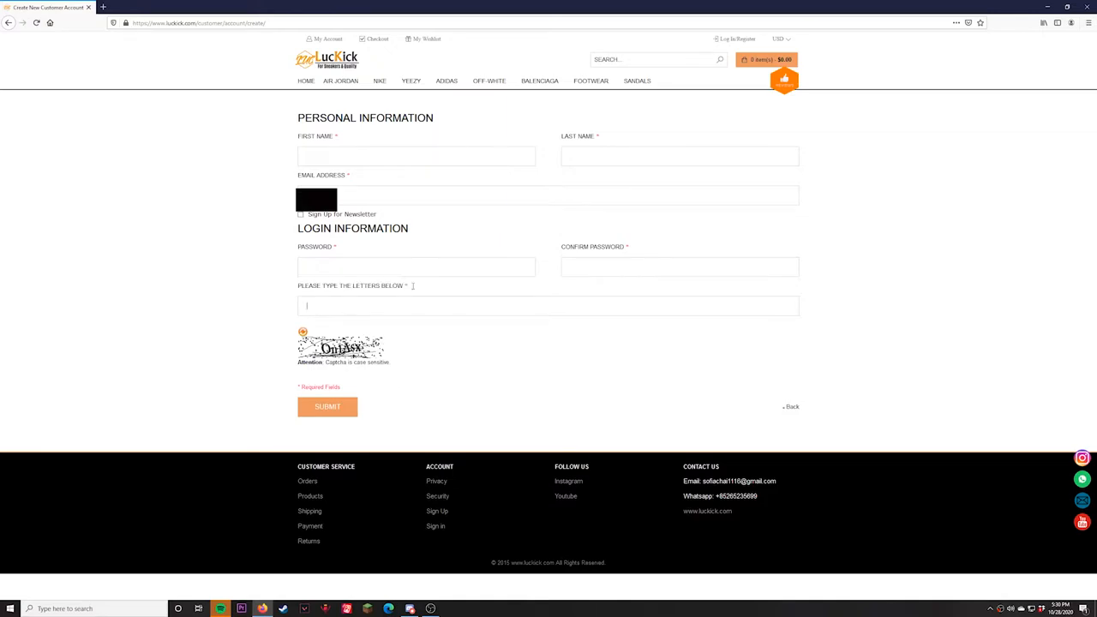
click(415, 268)
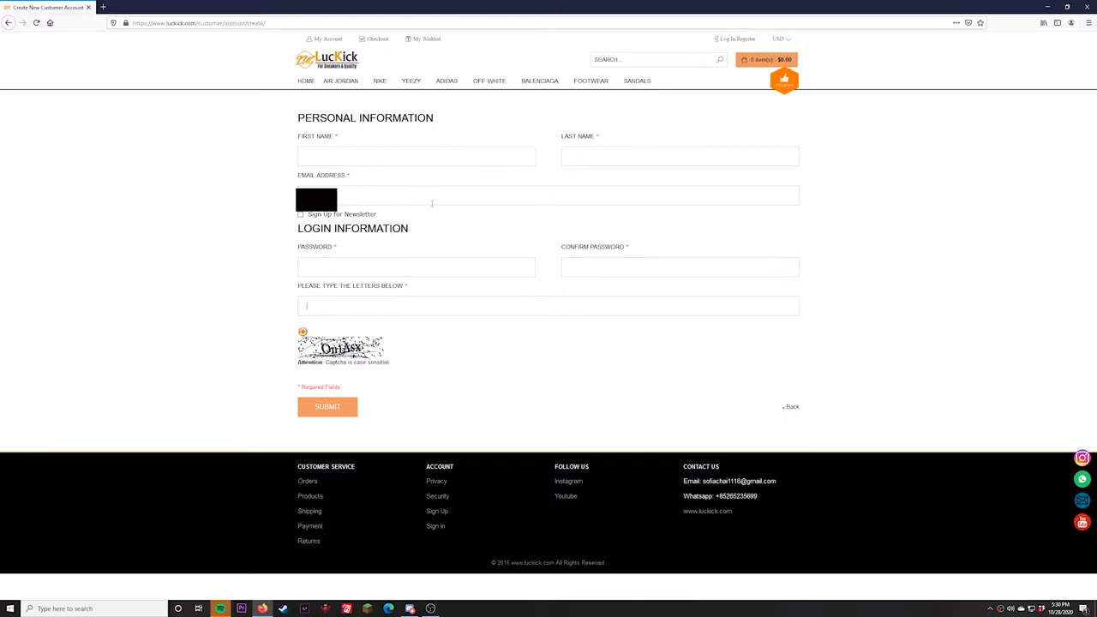
click(325, 407)
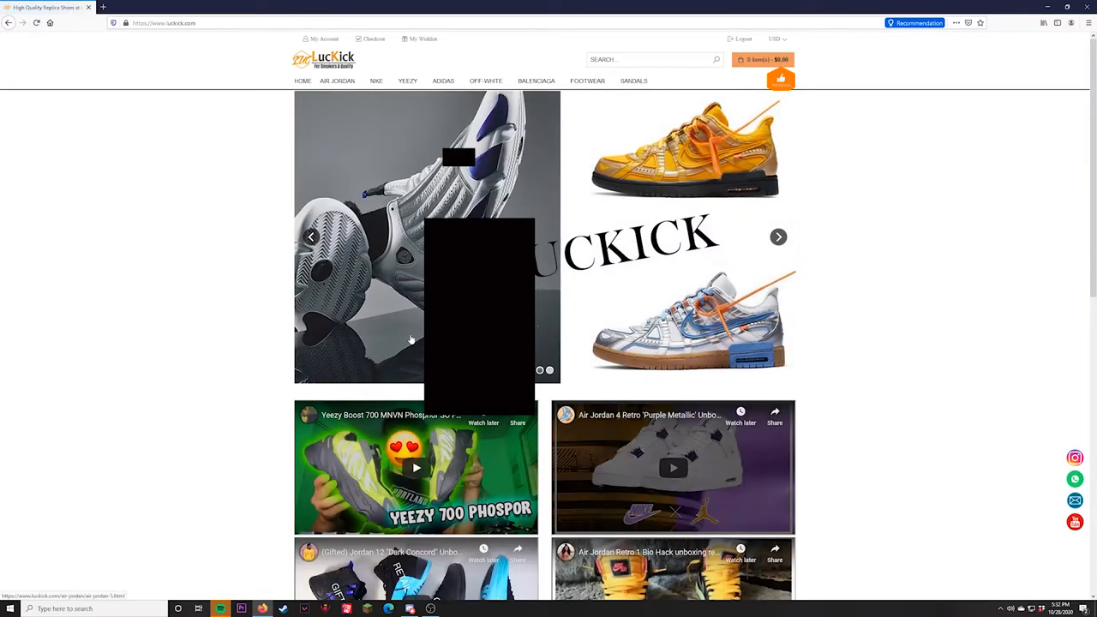
Step: Scroll to New Arrivals and reach the Nike Air Rubber Dunk Off-White Green Strike listing at $165.00
scroll(down, 3)
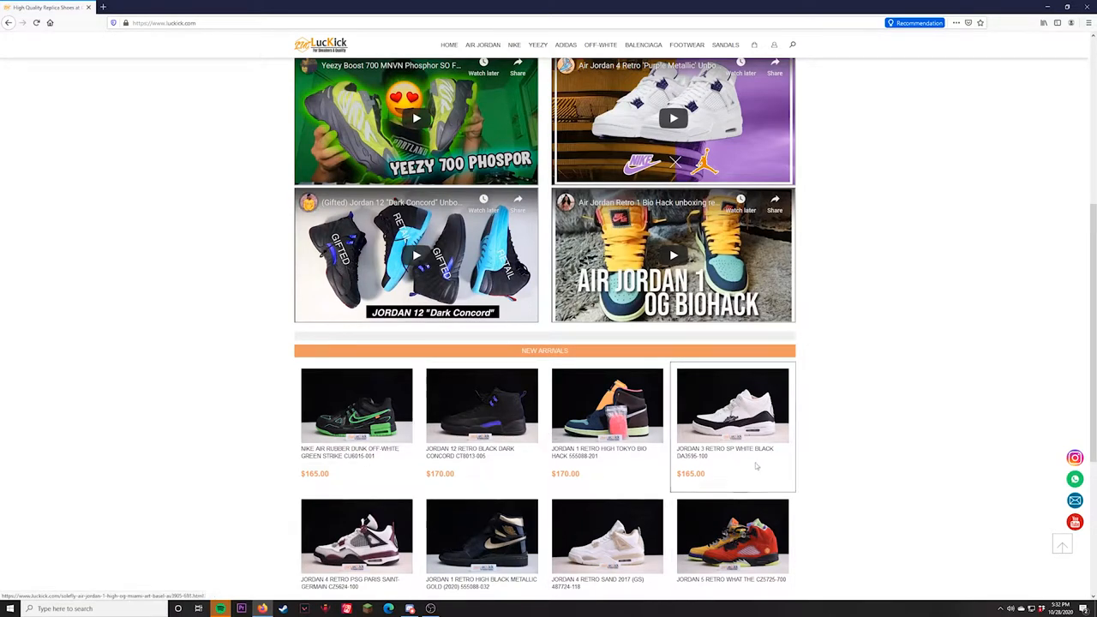
scroll(down, 3)
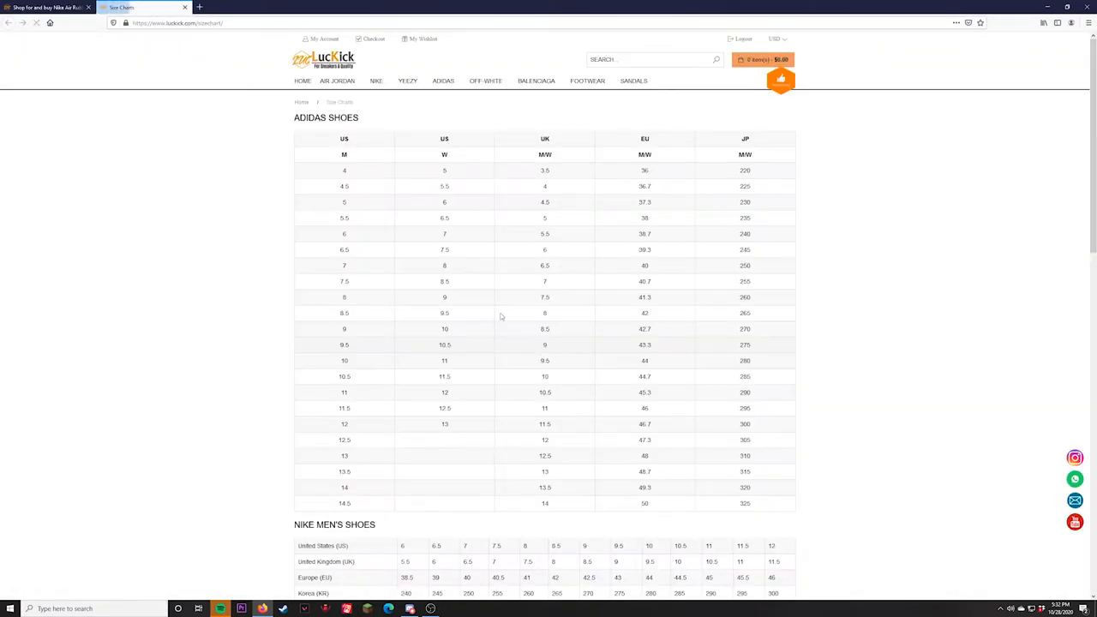
scroll(down, 3)
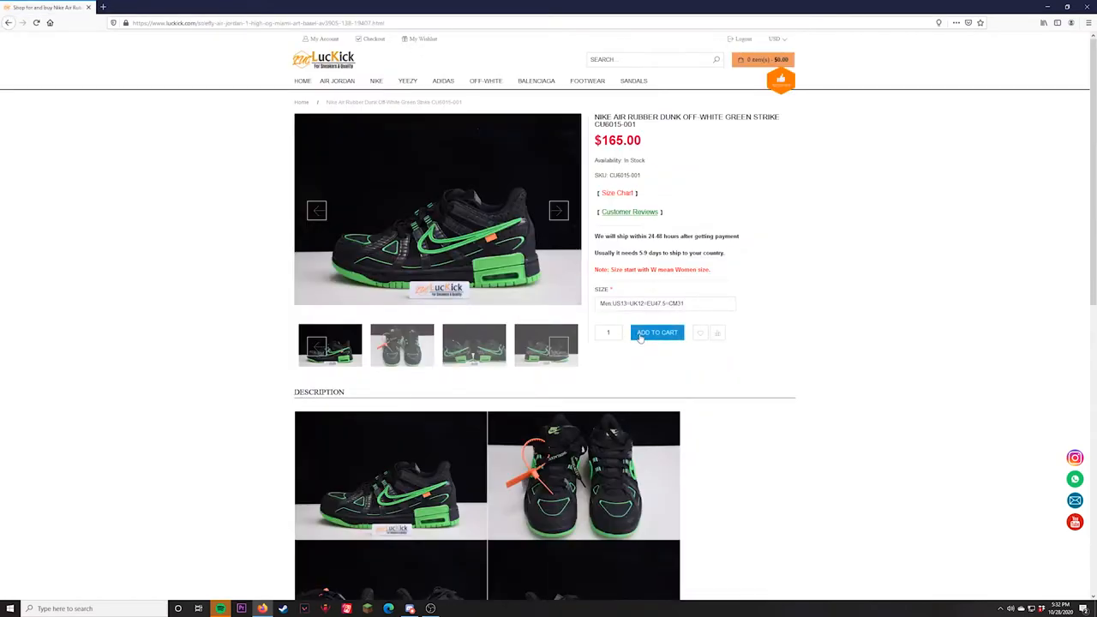
Step: Add the Nike Air Rubber Dunk Off-White Green Strike to the cart for a $165.00 grand total
click(657, 333)
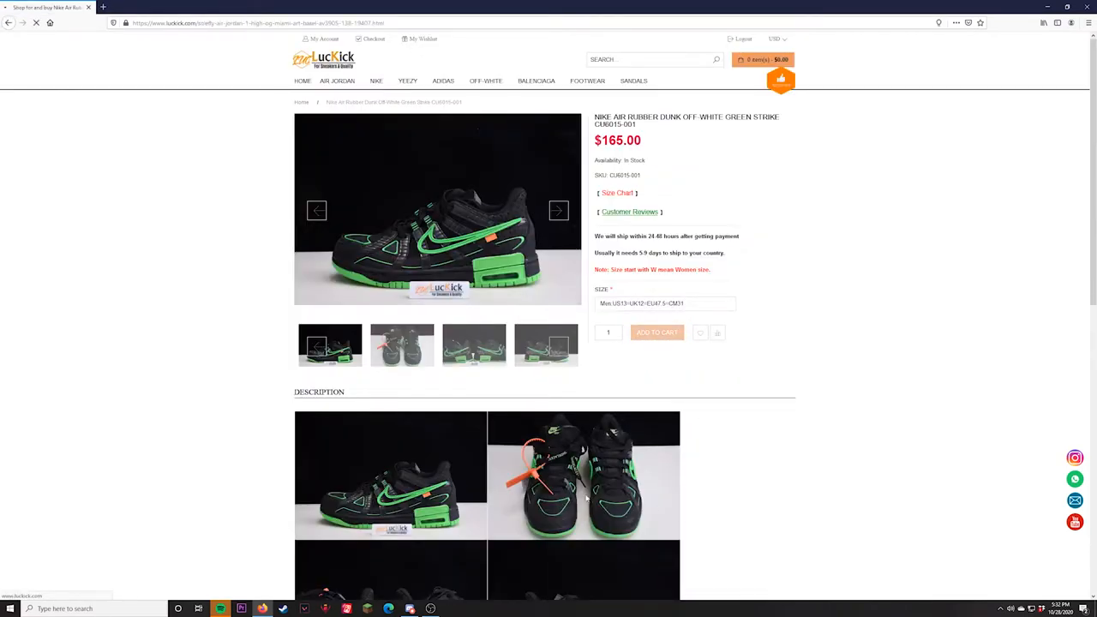
click(656, 333)
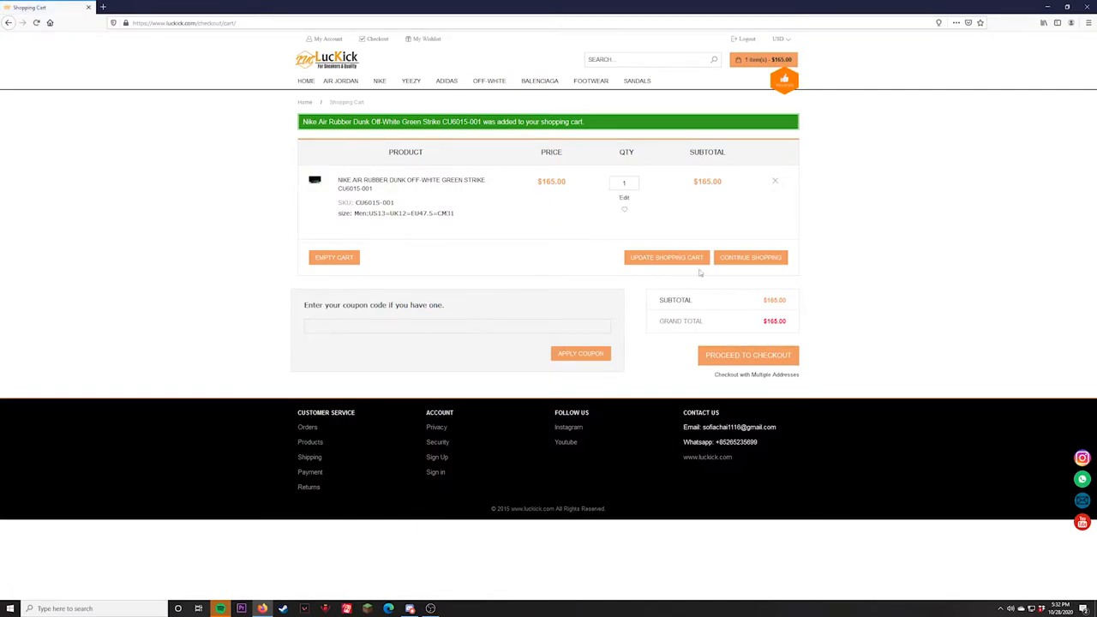
click(391, 326)
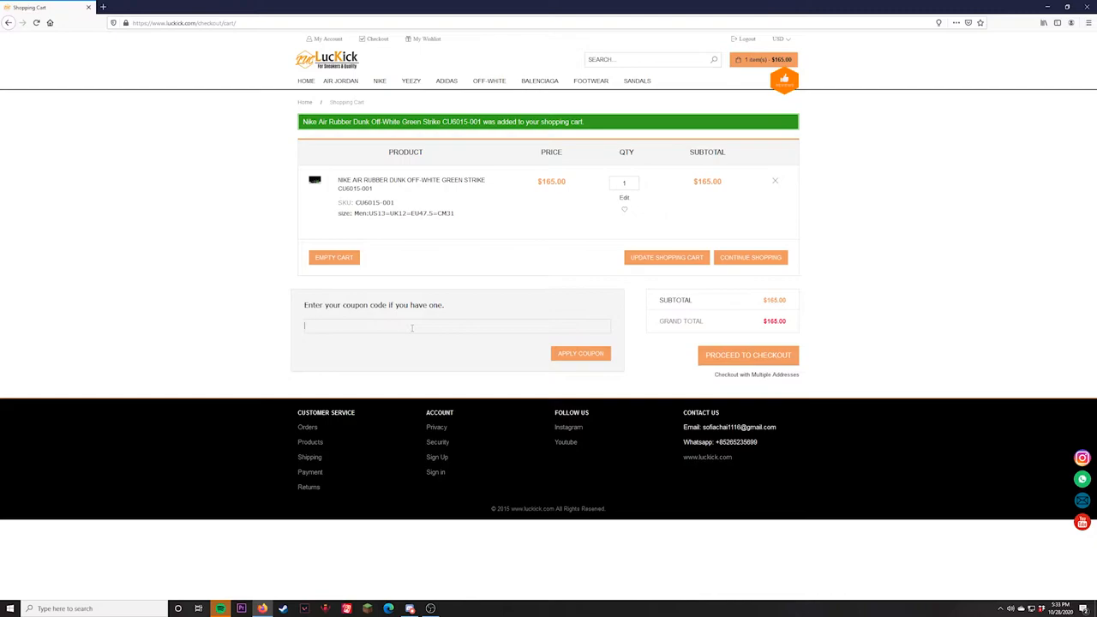
Step: Apply coupon CEOMP4, see it rejected as invalid, and proceed to checkout
click(411, 326)
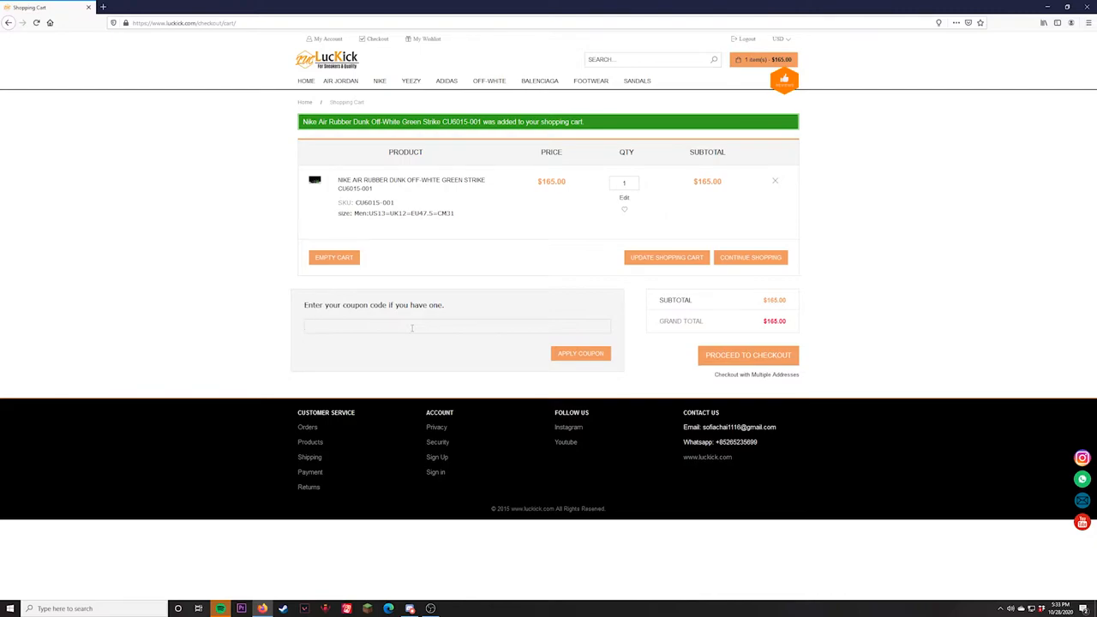
text(C)
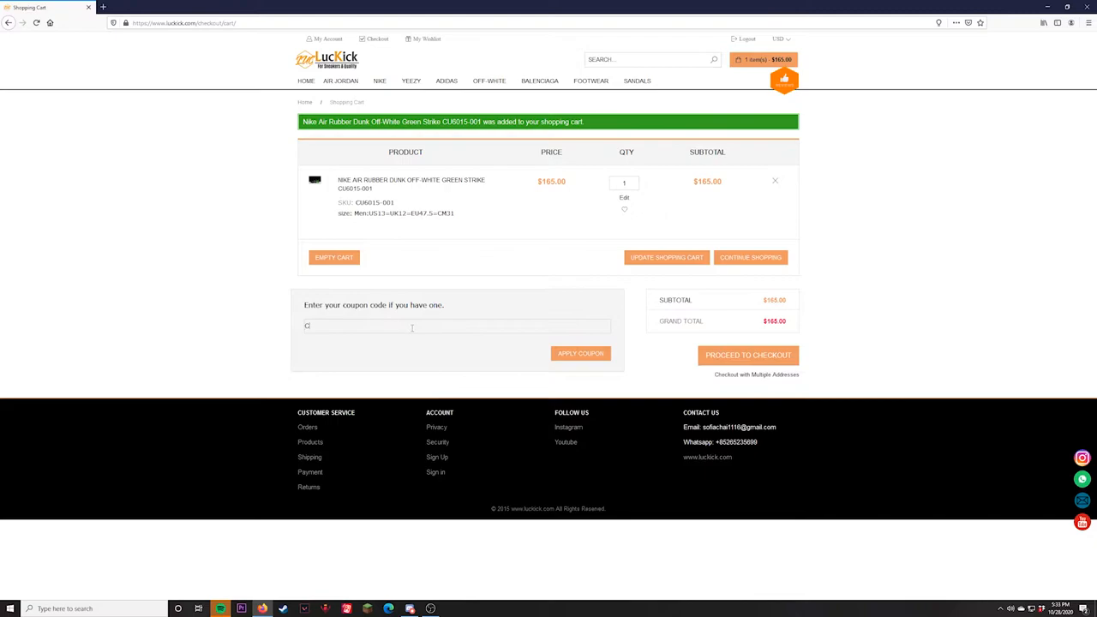
text(EOMP4)
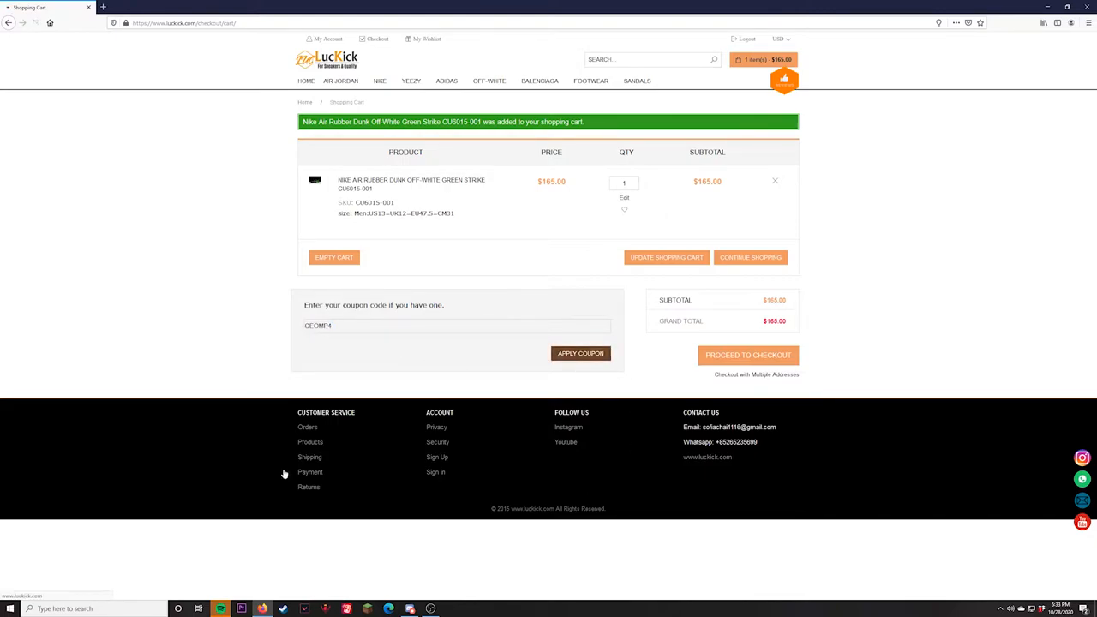
click(580, 354)
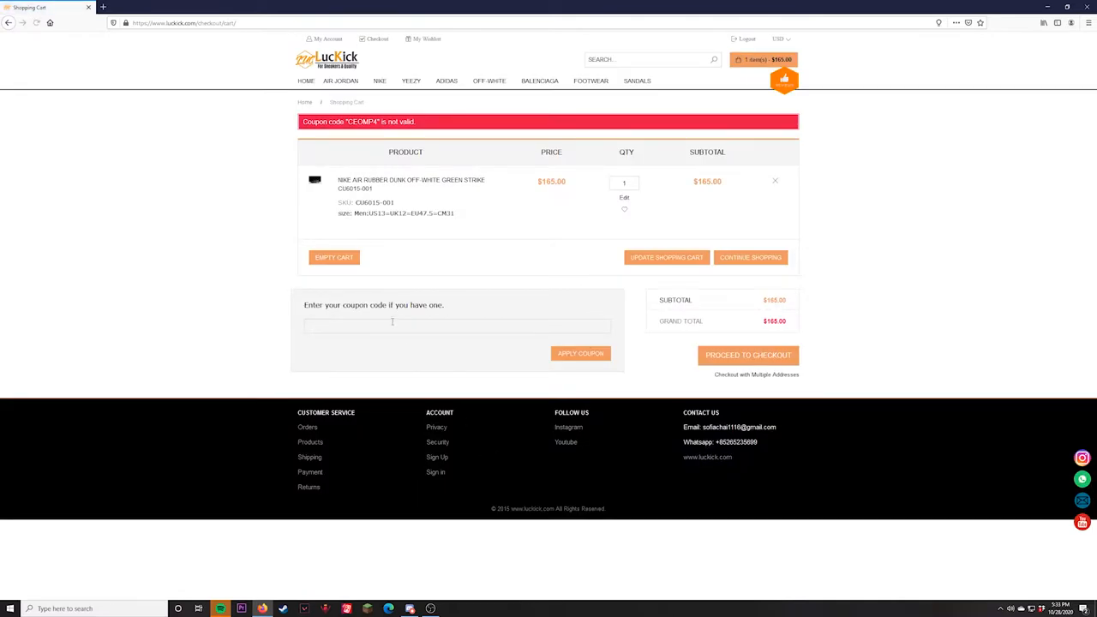
click(747, 355)
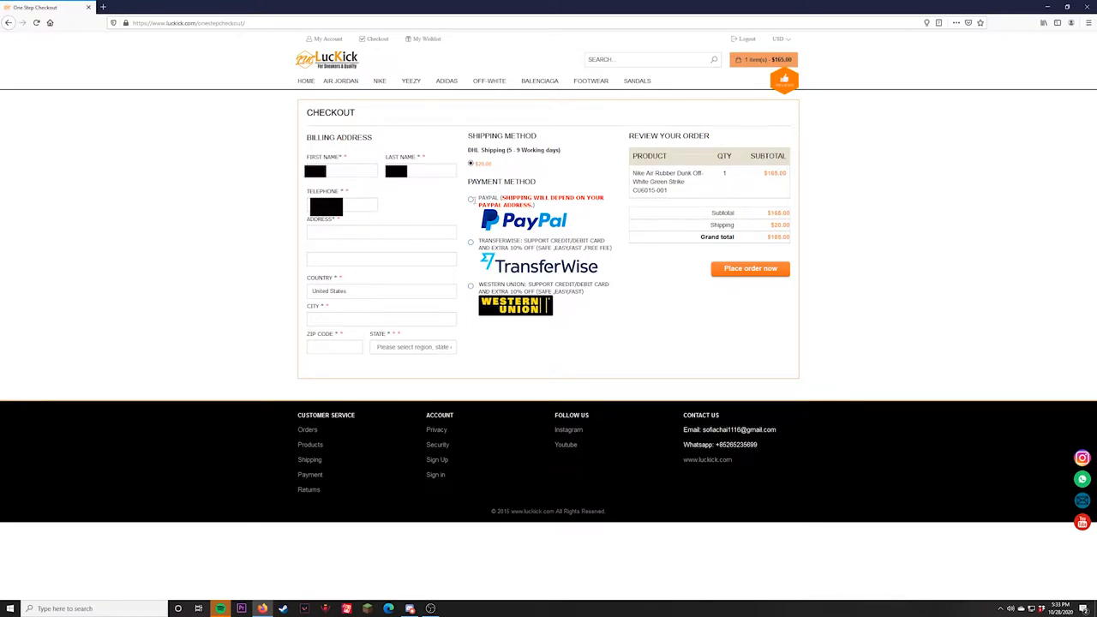
Step: Select PayPal as the payment method after trying Western Union and the other option
click(469, 199)
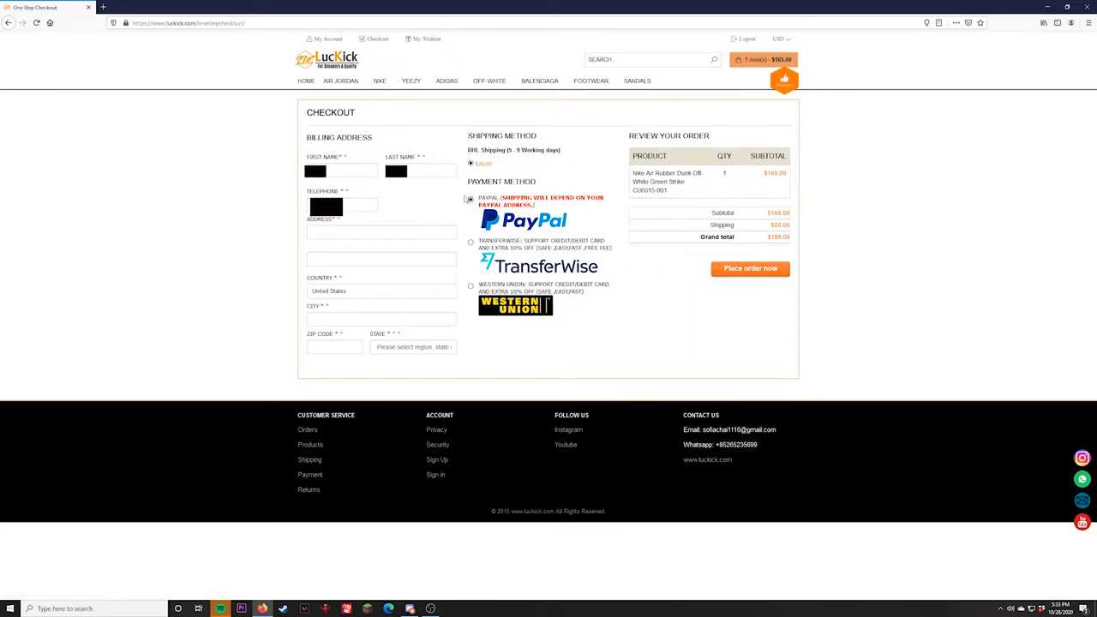
click(470, 199)
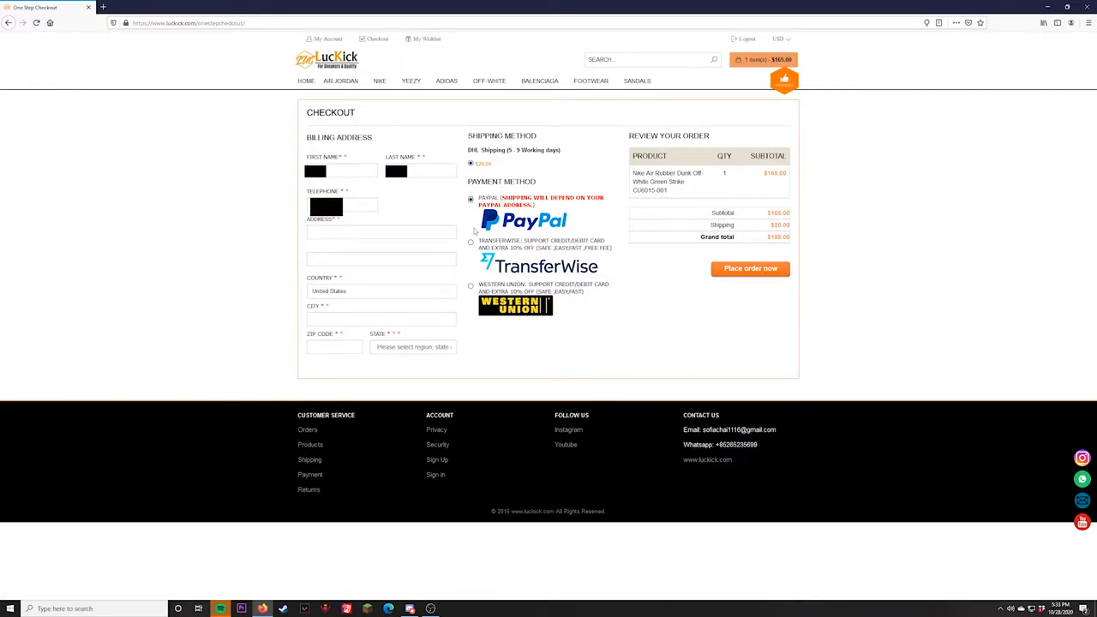
mouse_move(597, 290)
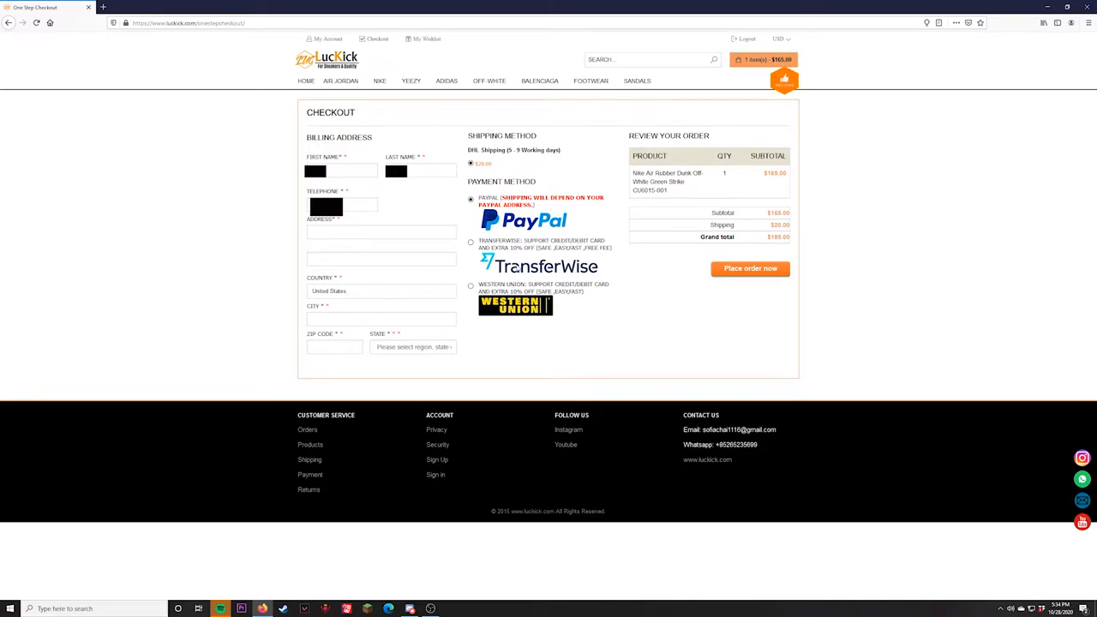
click(469, 243)
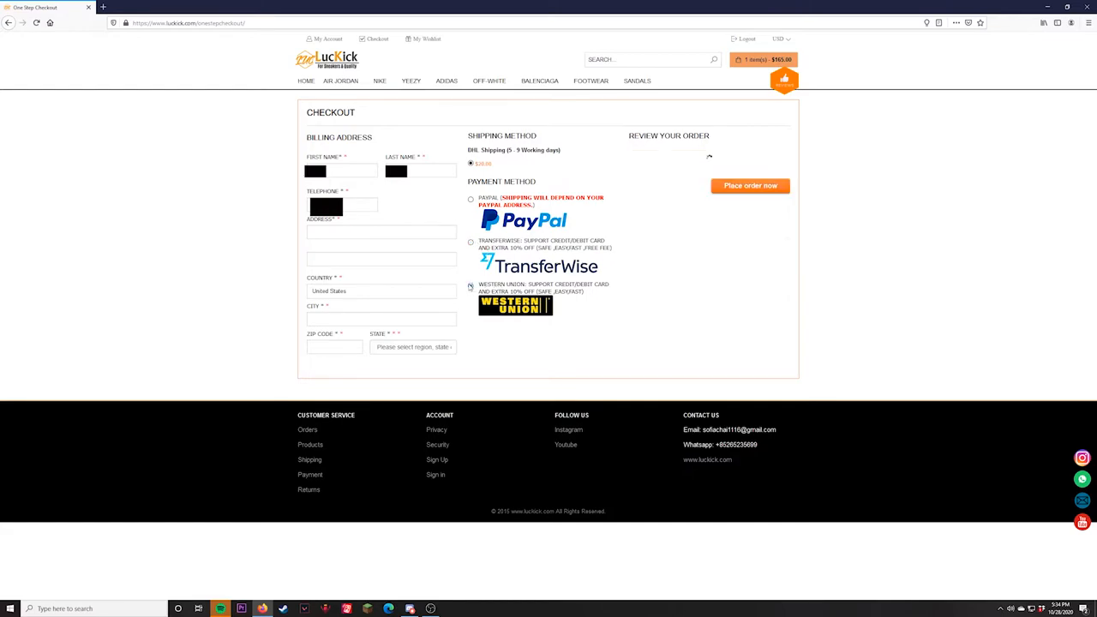
click(470, 284)
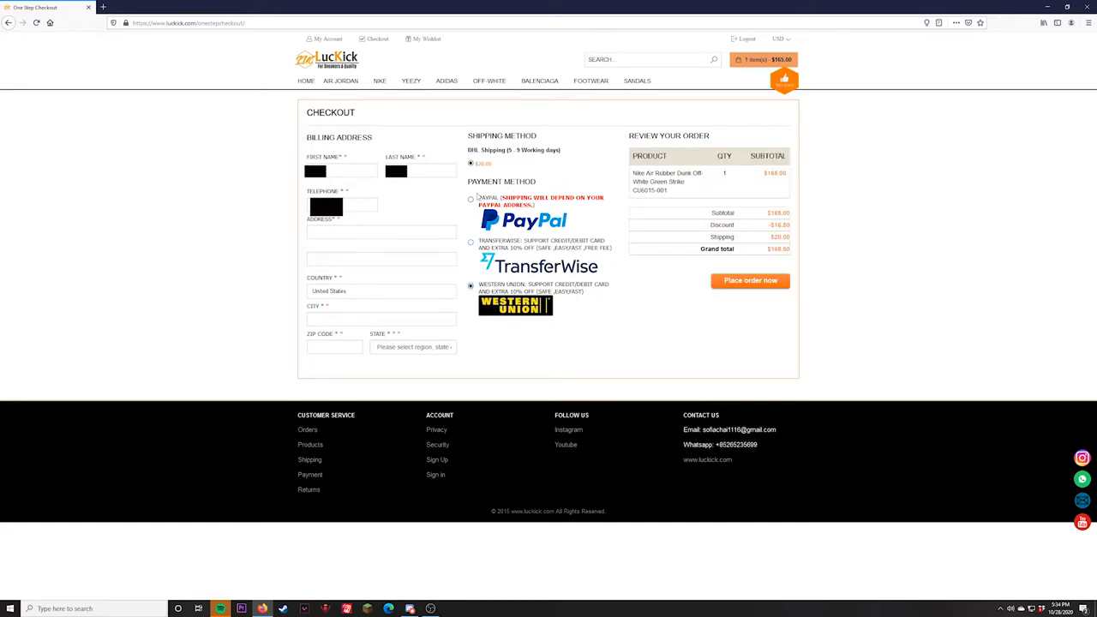
click(470, 199)
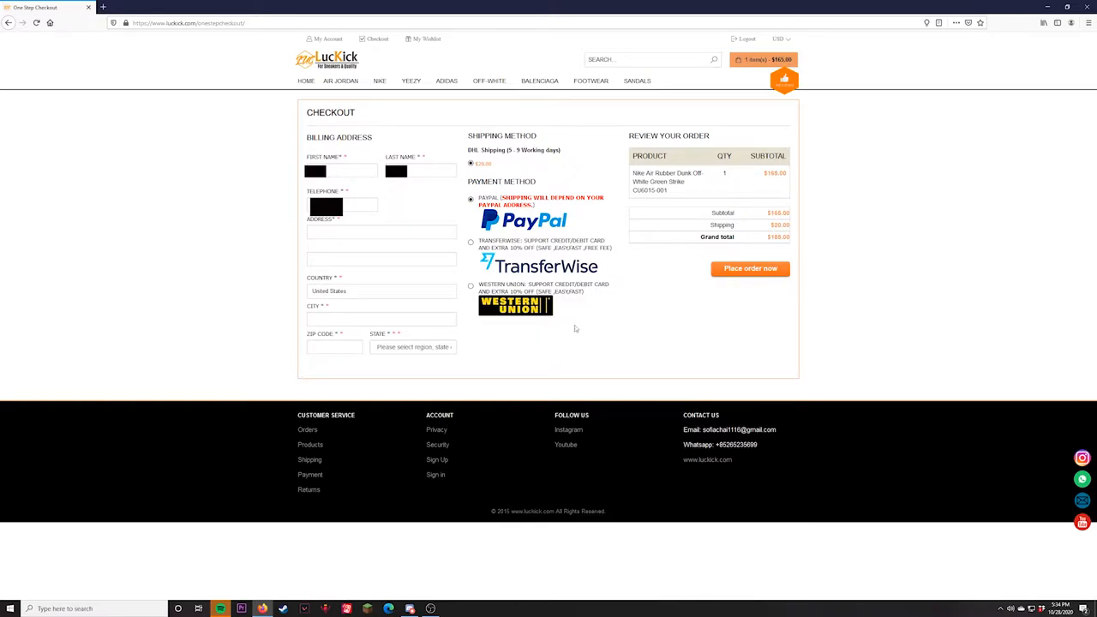
mouse_move(683, 226)
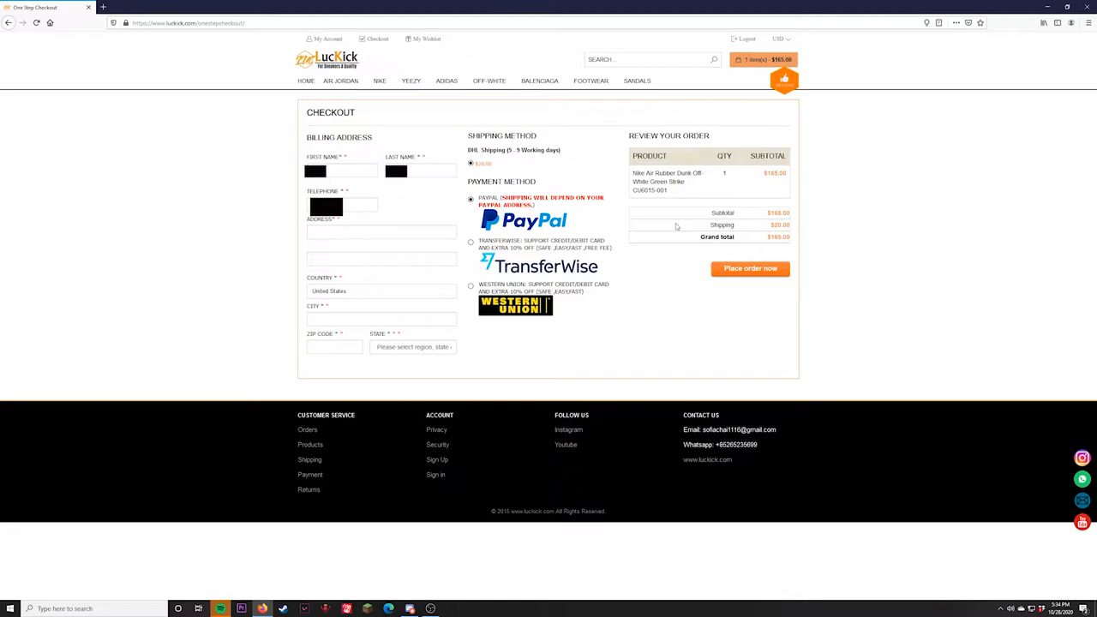
Step: Attempt to place the order with the billing name and telephone filled in
click(342, 205)
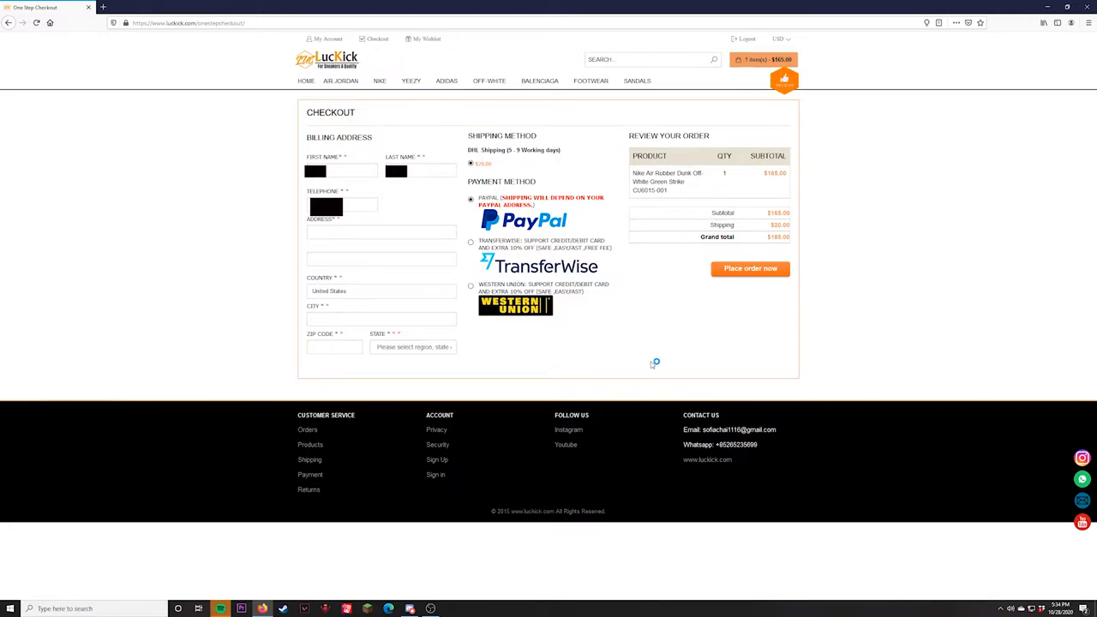
click(342, 205)
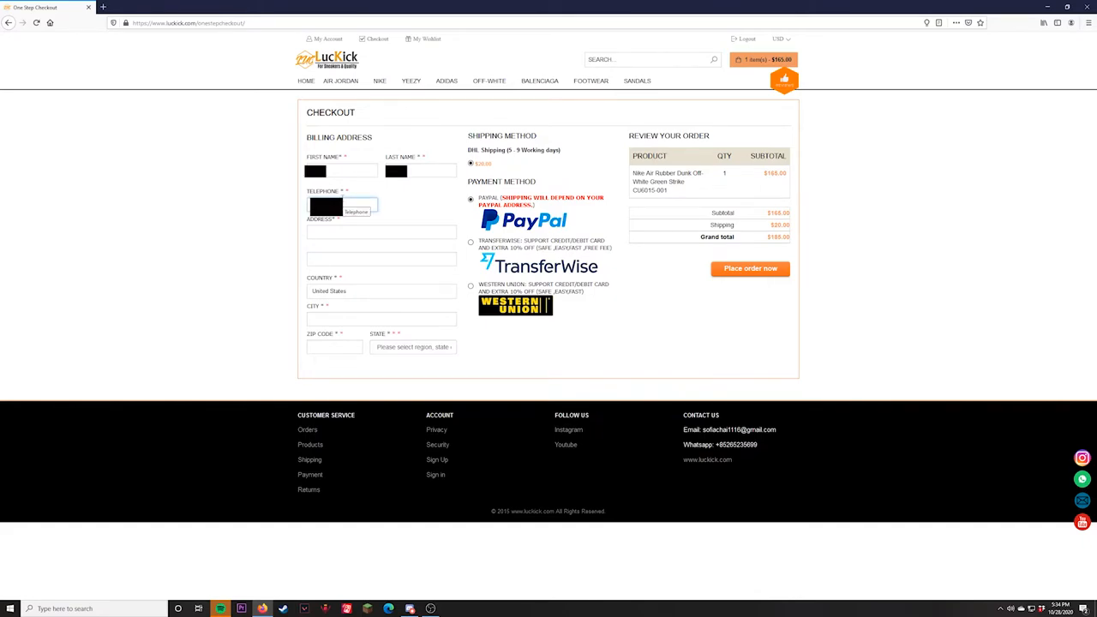
click(751, 268)
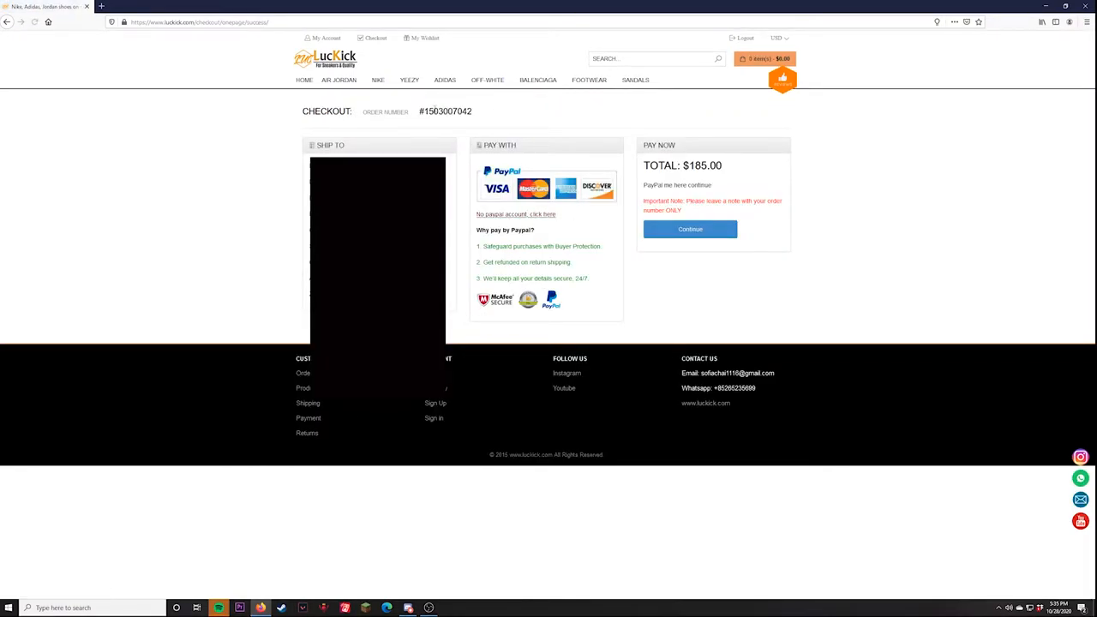
mouse_move(787, 292)
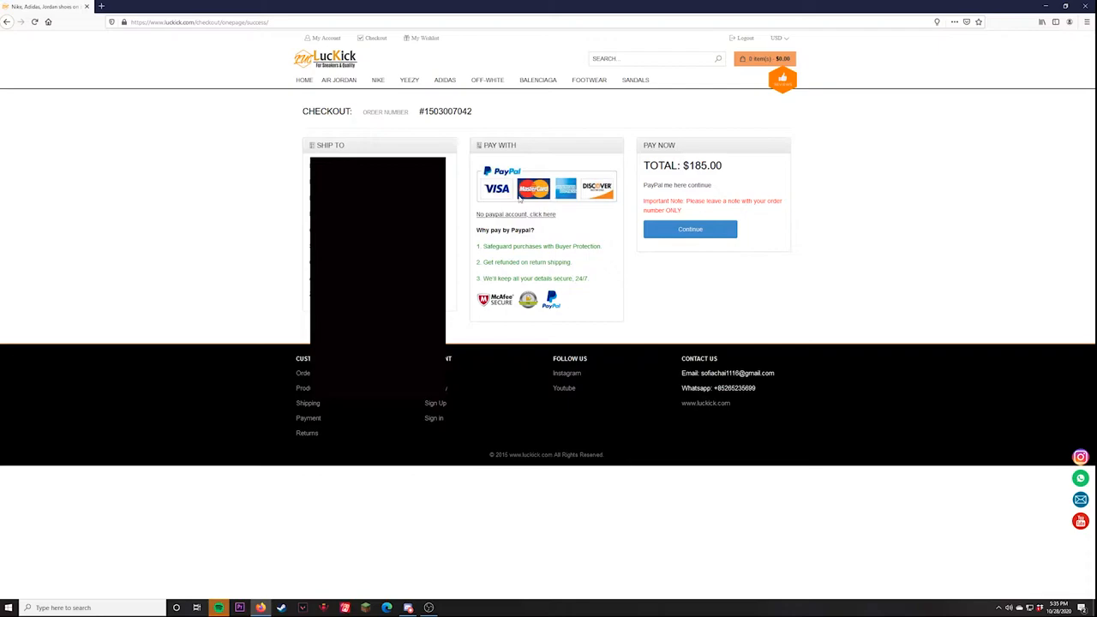
click(690, 230)
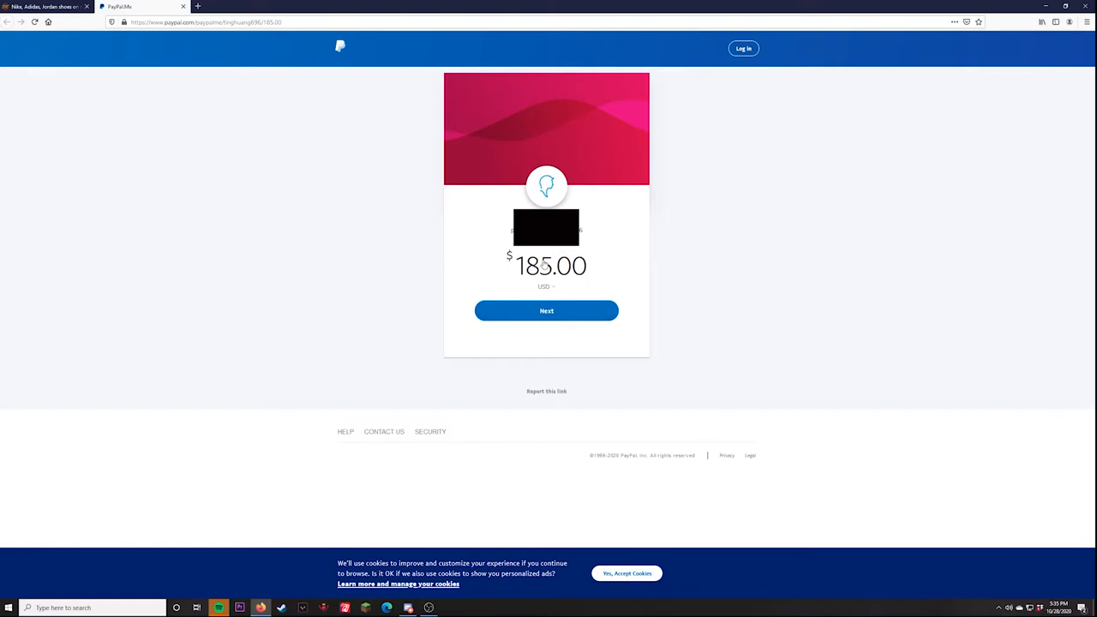
mouse_move(508, 237)
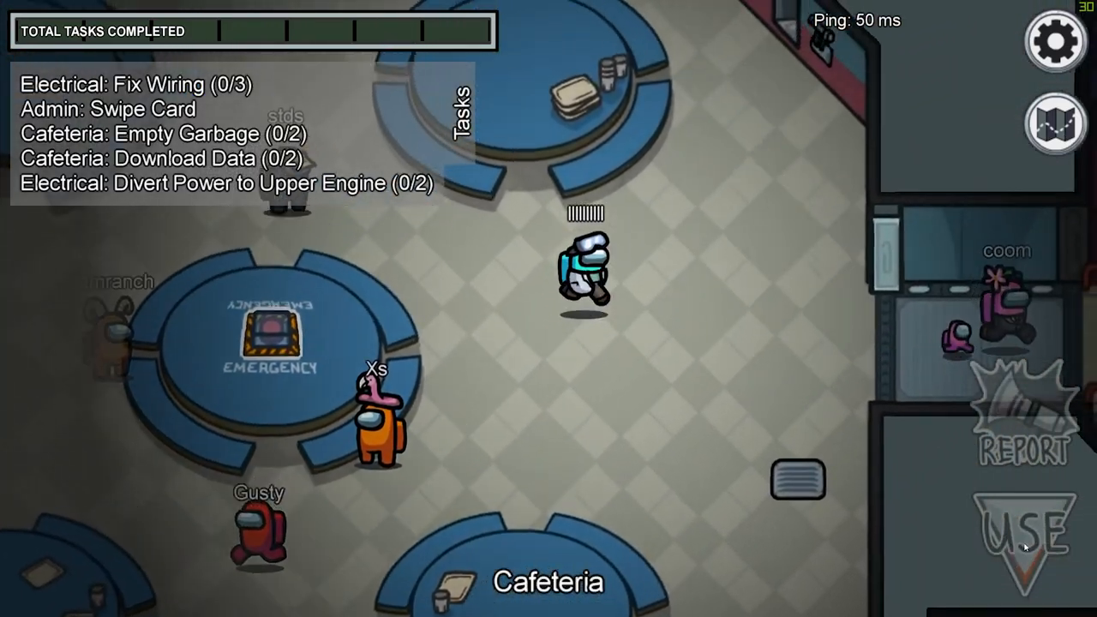
Step: Empty the cafeteria garbage, then download the data and finish the upload at Admin
click(1025, 535)
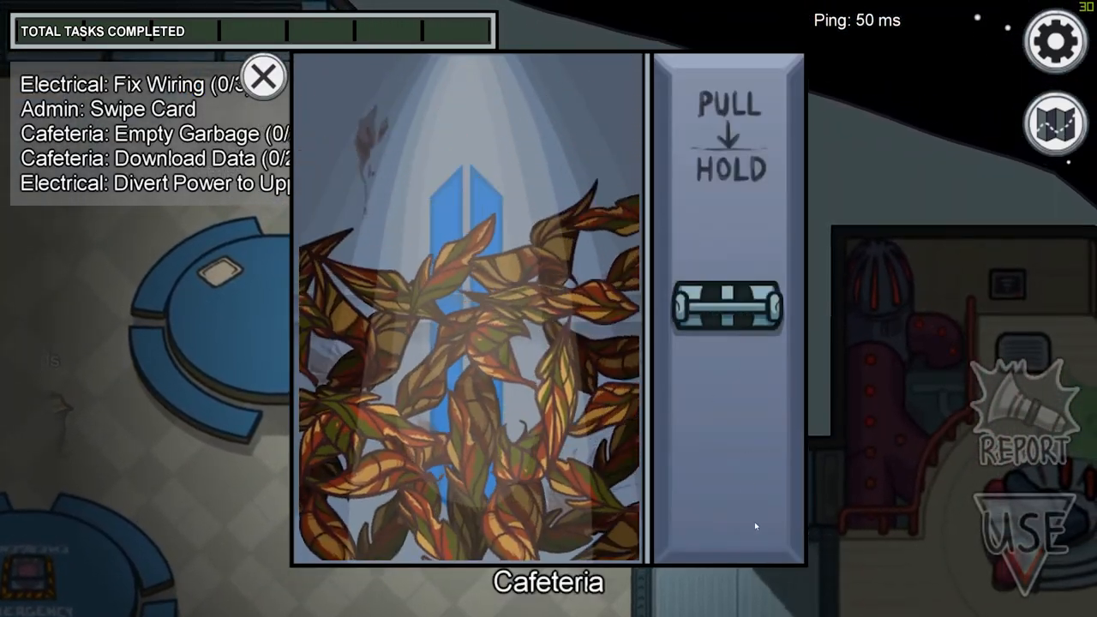
drag(727, 308, 727, 374)
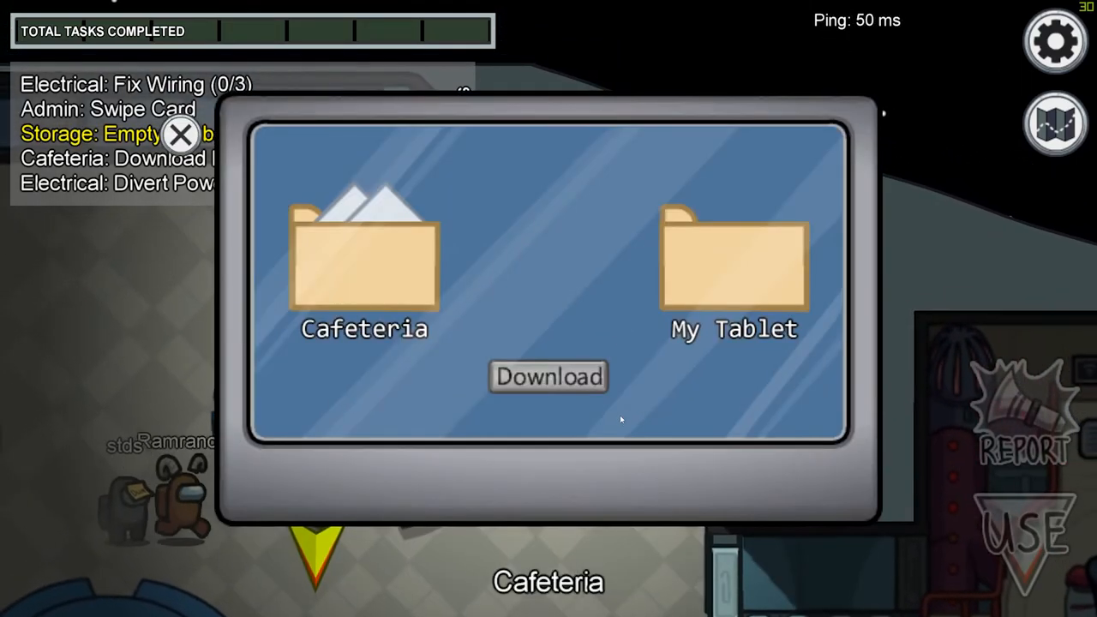
click(549, 377)
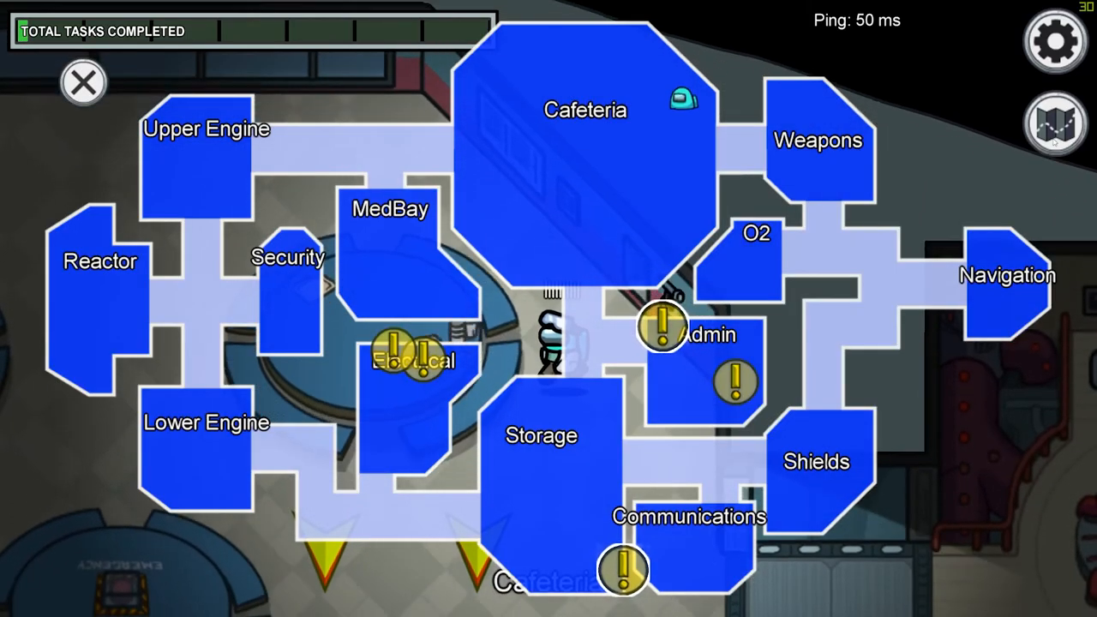
click(82, 82)
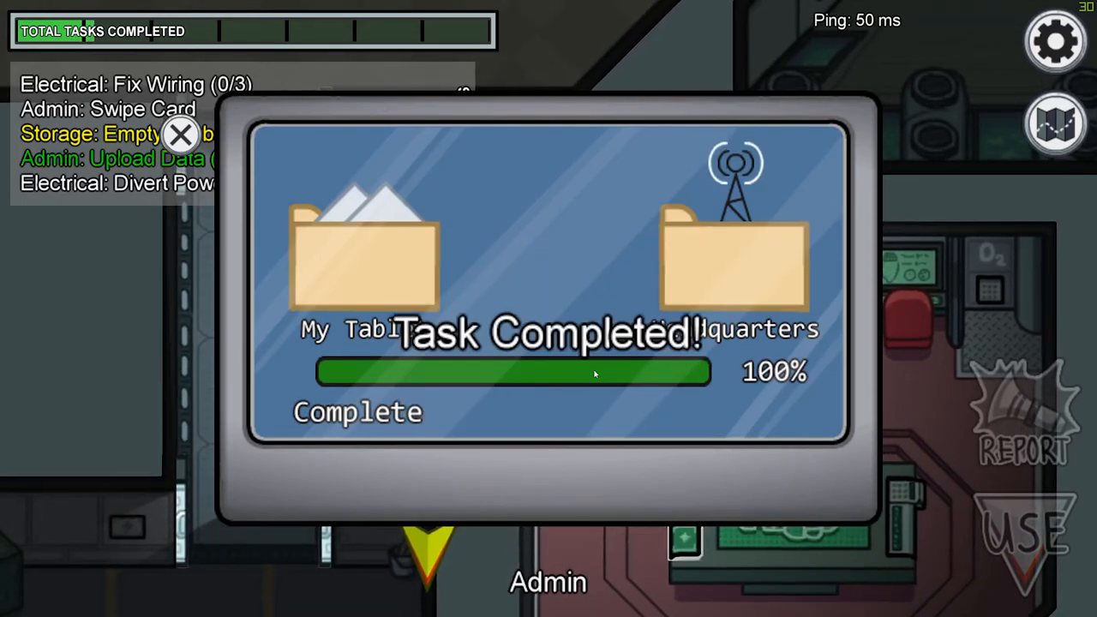
click(180, 134)
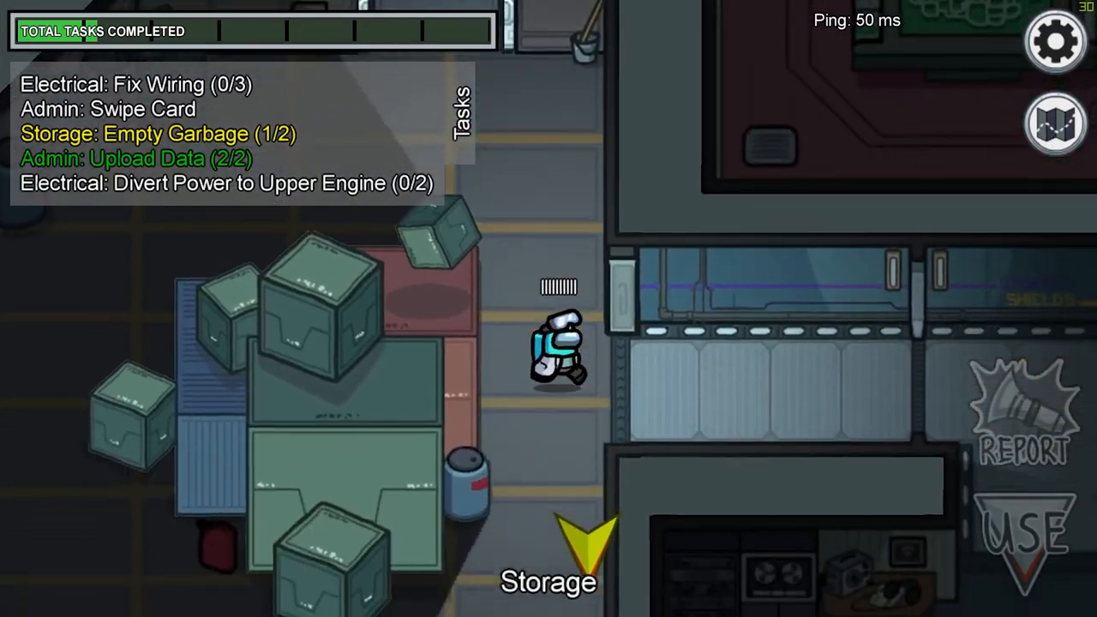
Step: Empty the storage garbage by holding the chute lever
click(549, 532)
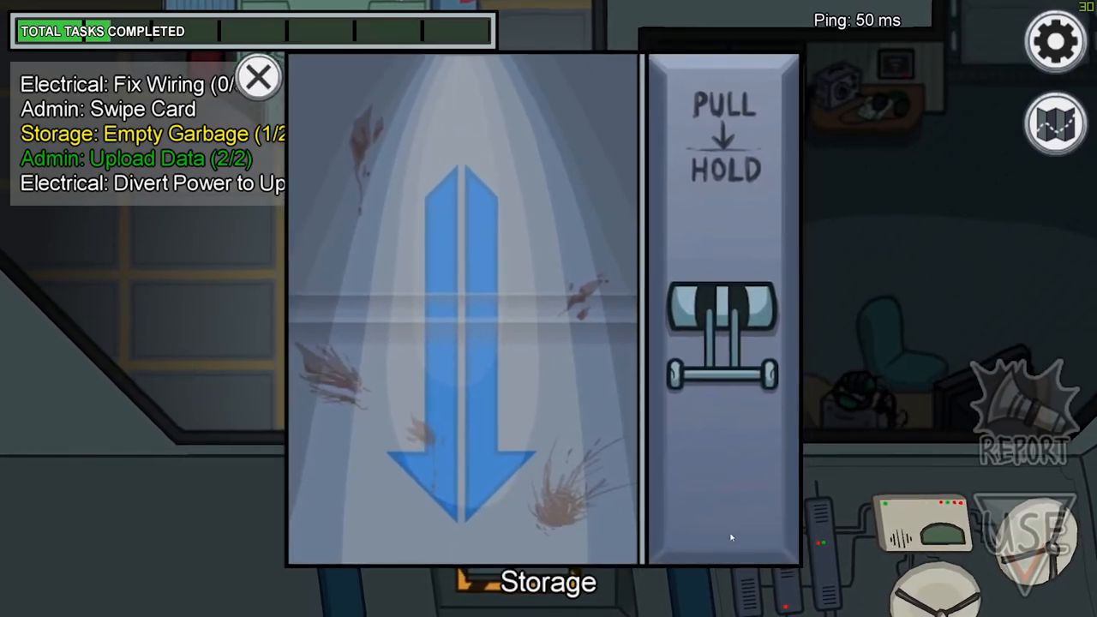
click(257, 77)
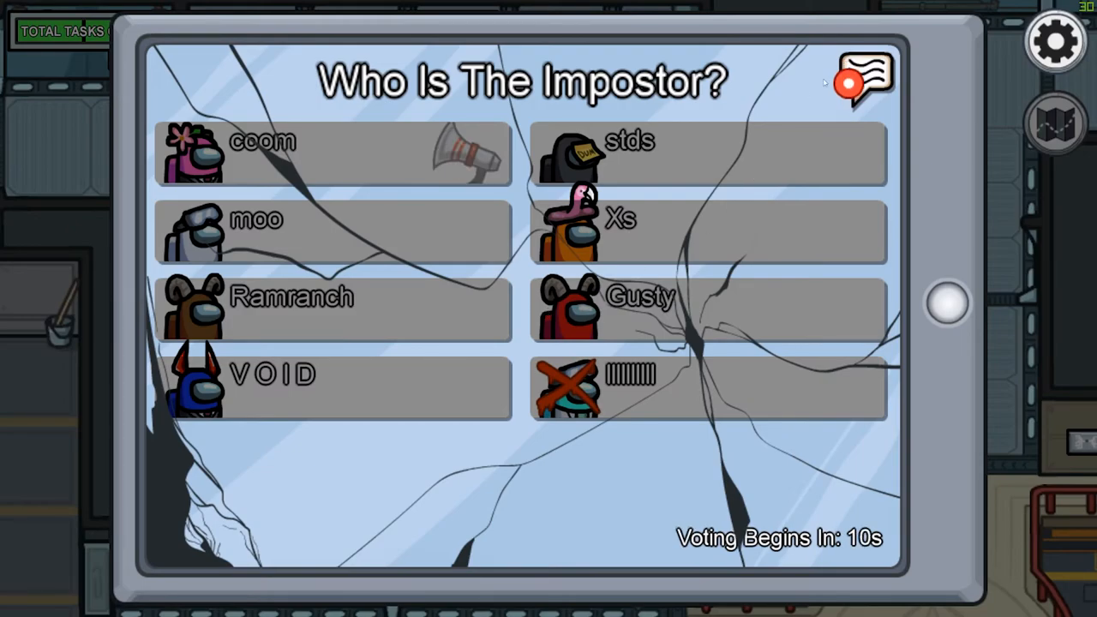
Step: Read the meeting chat between ballot views until voting results show VOID with the most votes
click(864, 79)
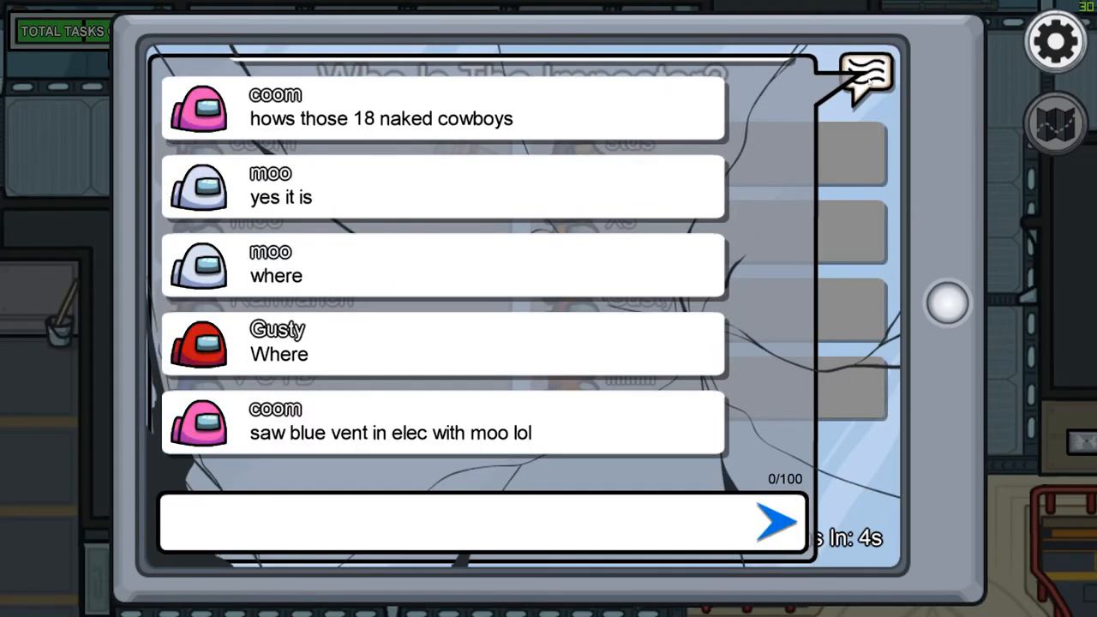
click(867, 79)
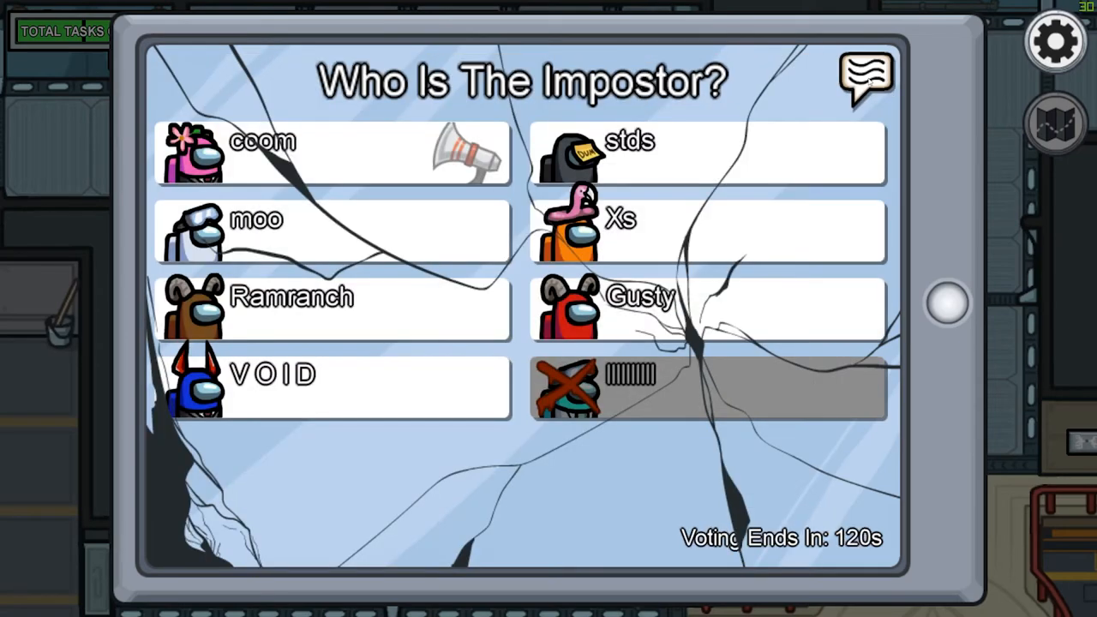
click(864, 79)
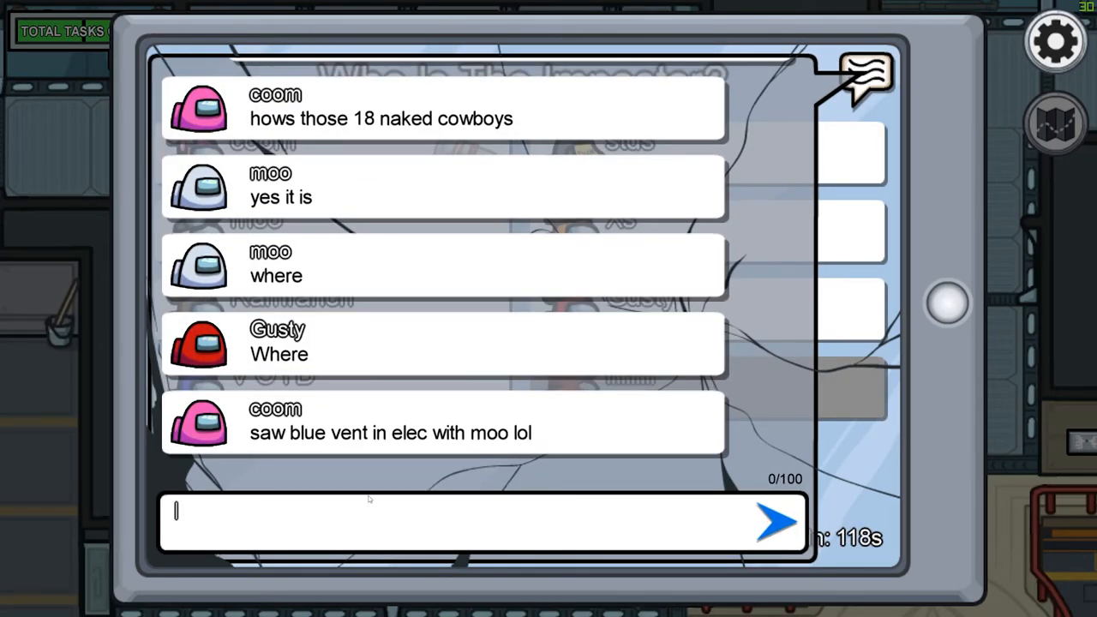
click(866, 80)
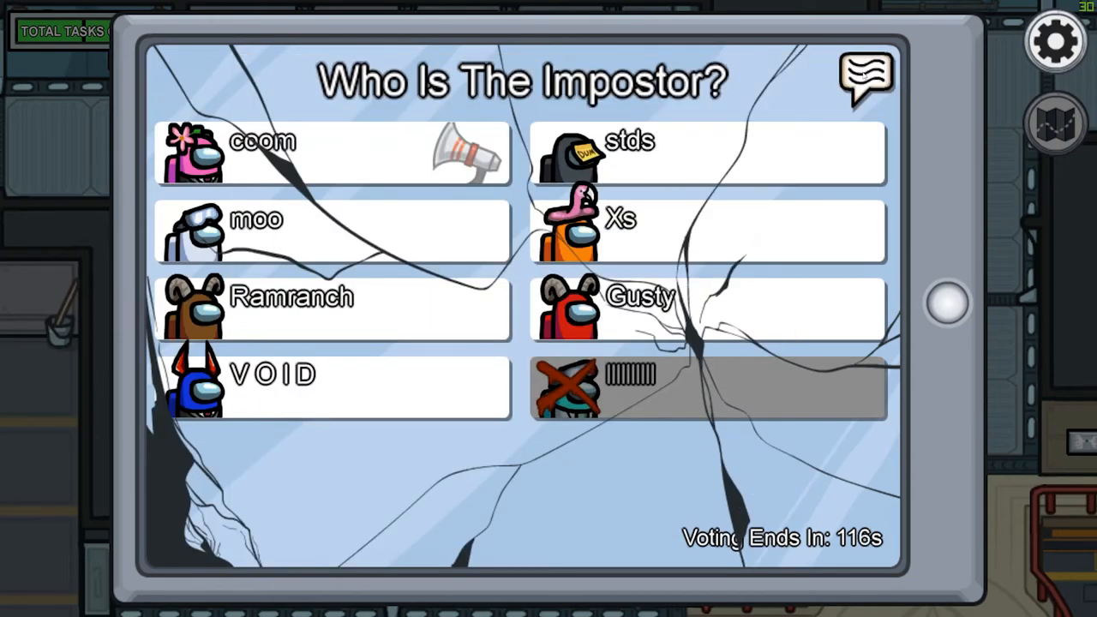
click(864, 80)
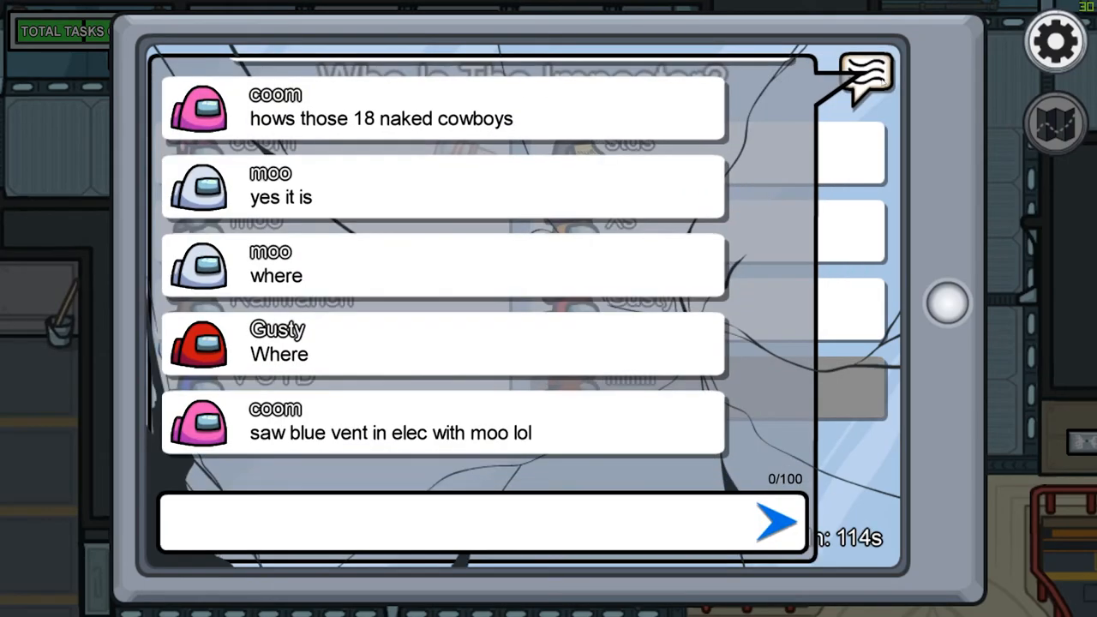
click(866, 82)
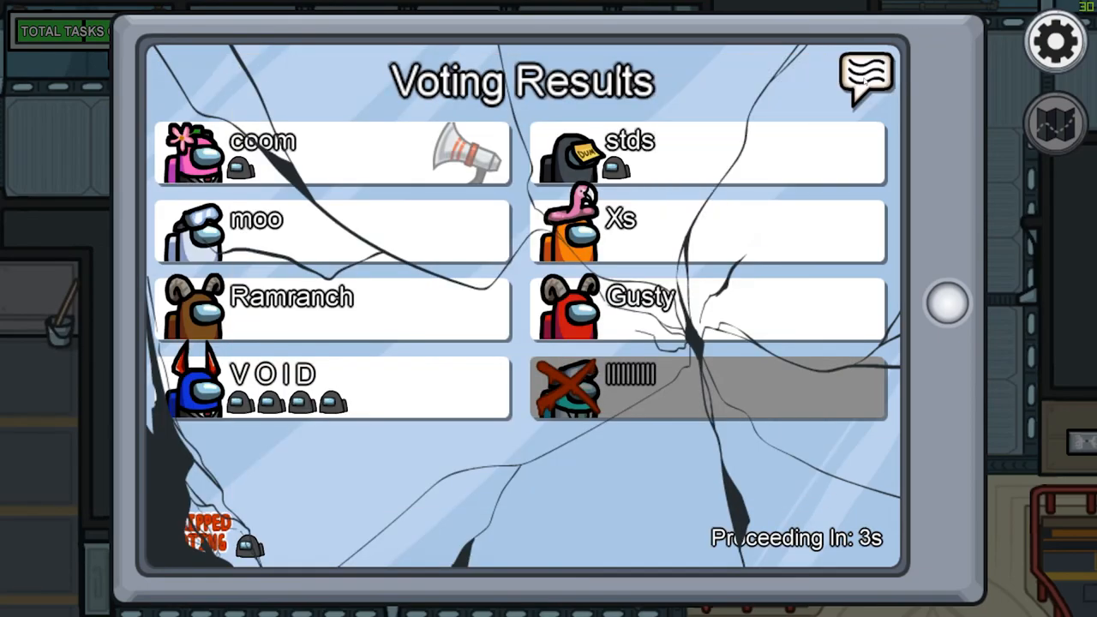
mouse_move(384, 426)
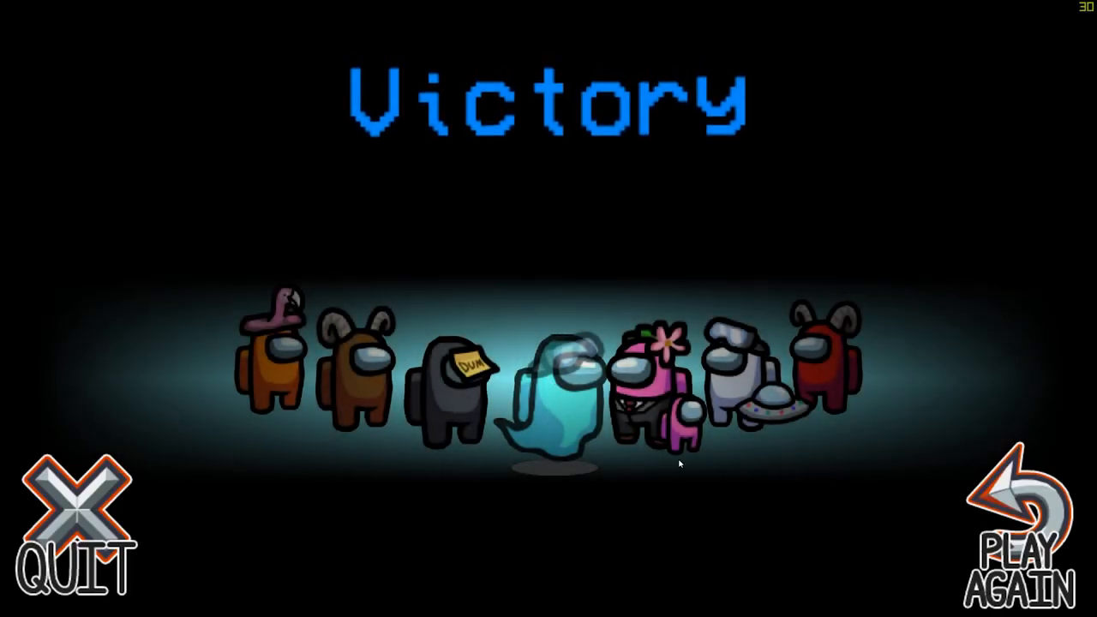
Step: Choose Play Again on the Victory screen to return to the lobby
click(1025, 531)
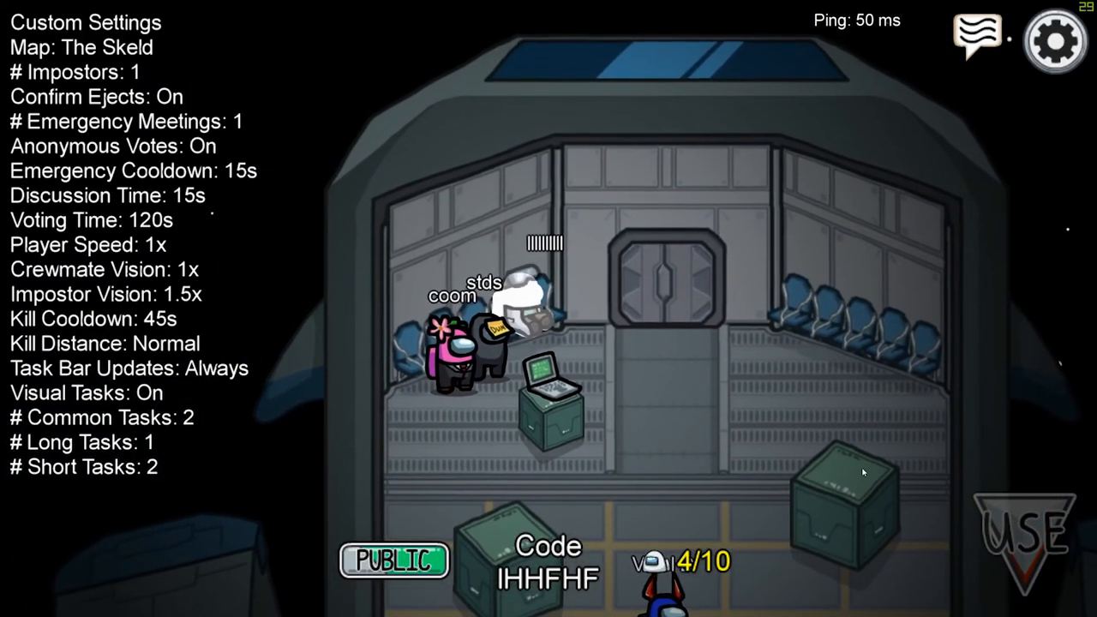